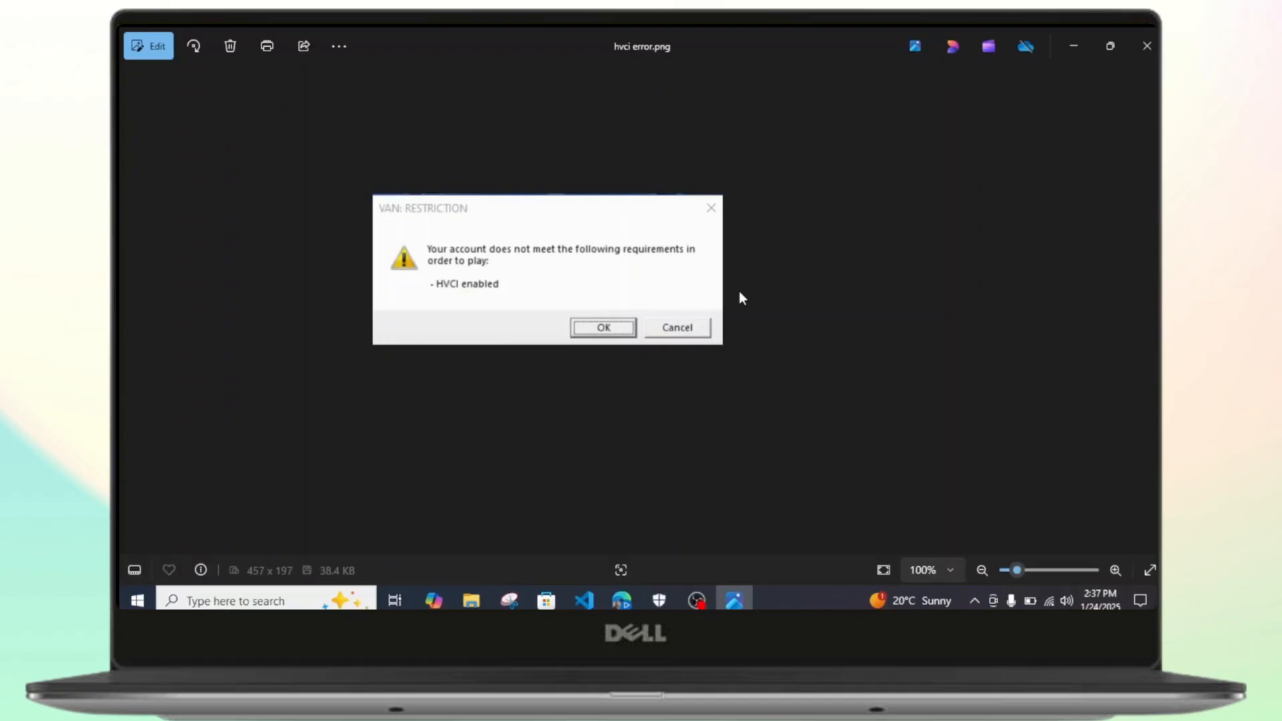
pyautogui.moveTo(587, 281)
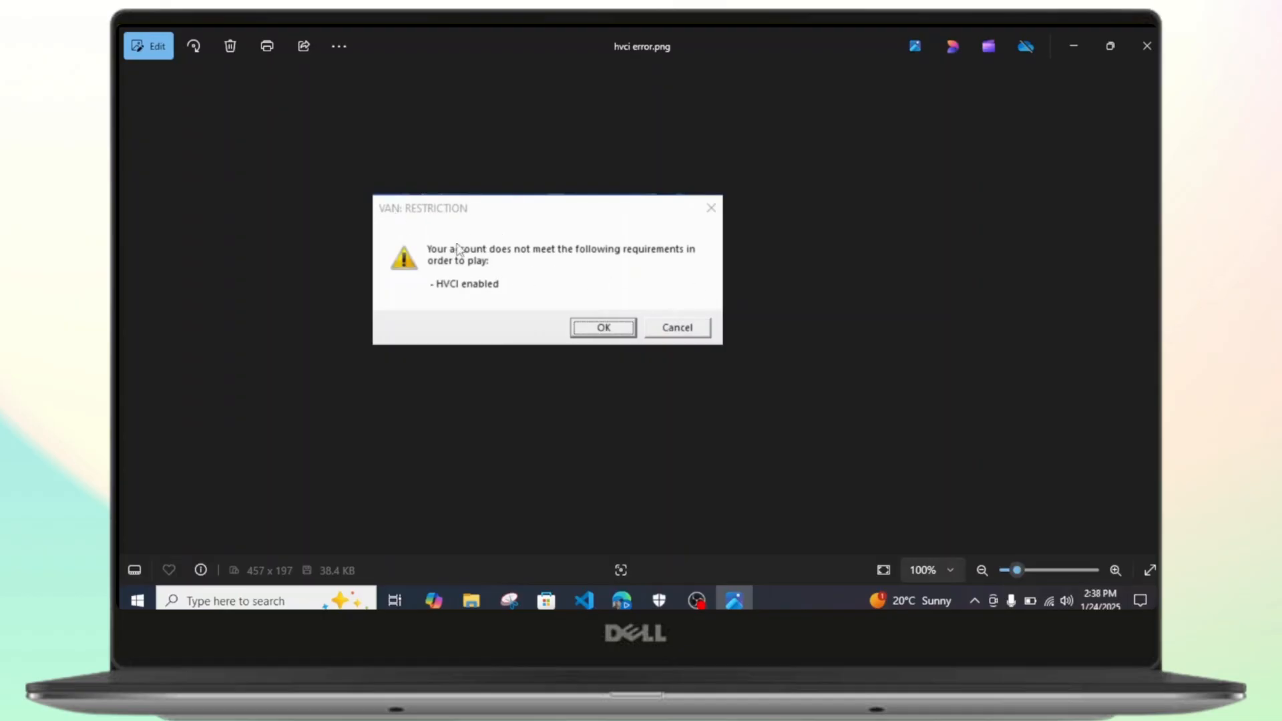
pyautogui.moveTo(665, 302)
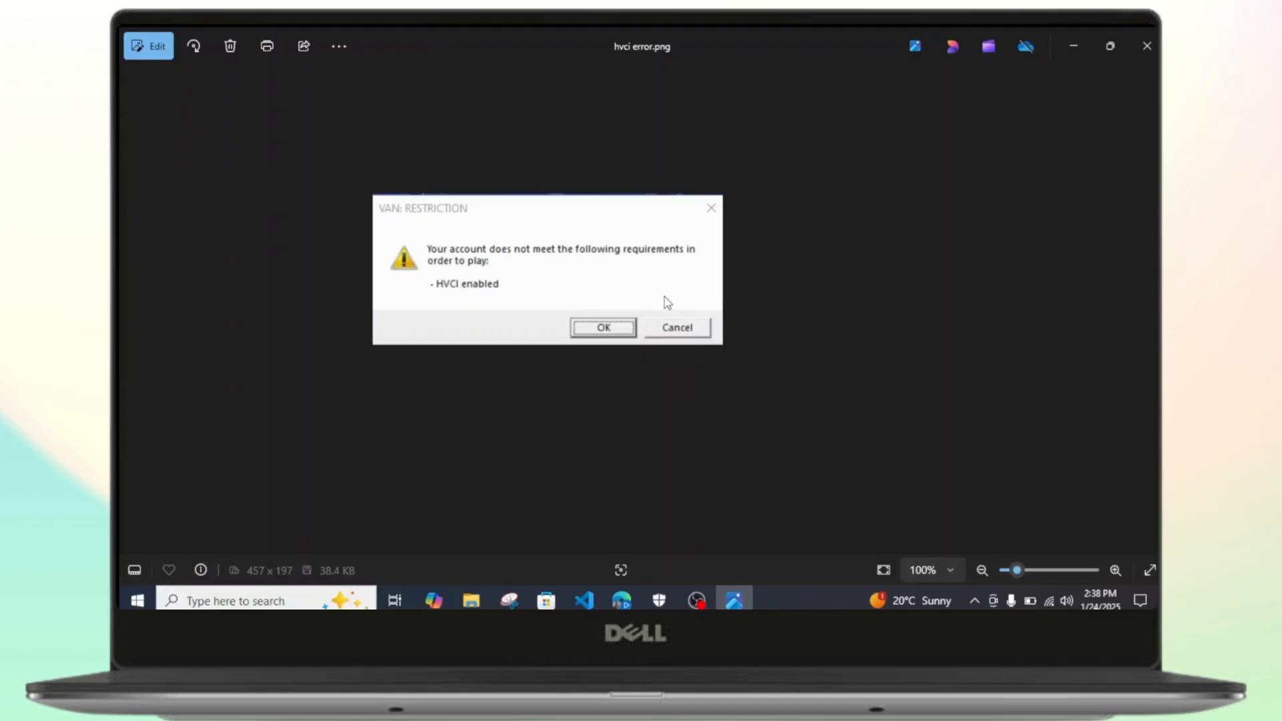
pyautogui.moveTo(673, 291)
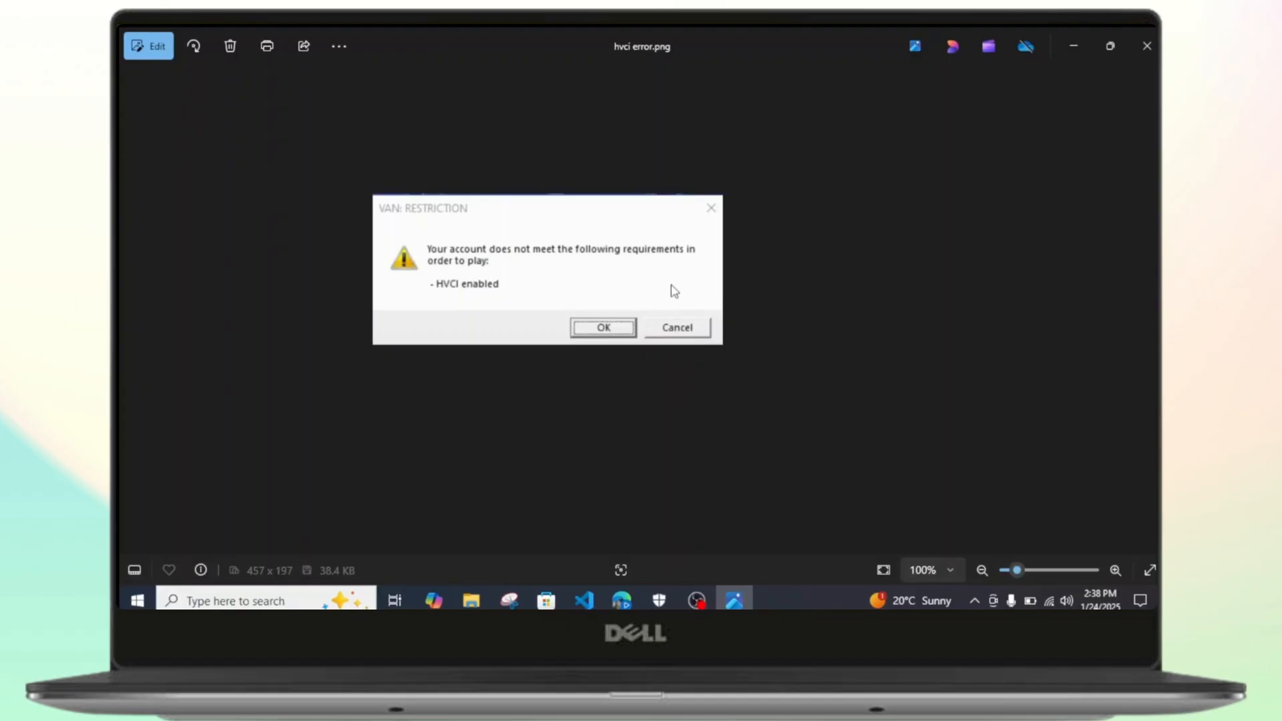
pyautogui.moveTo(778, 230)
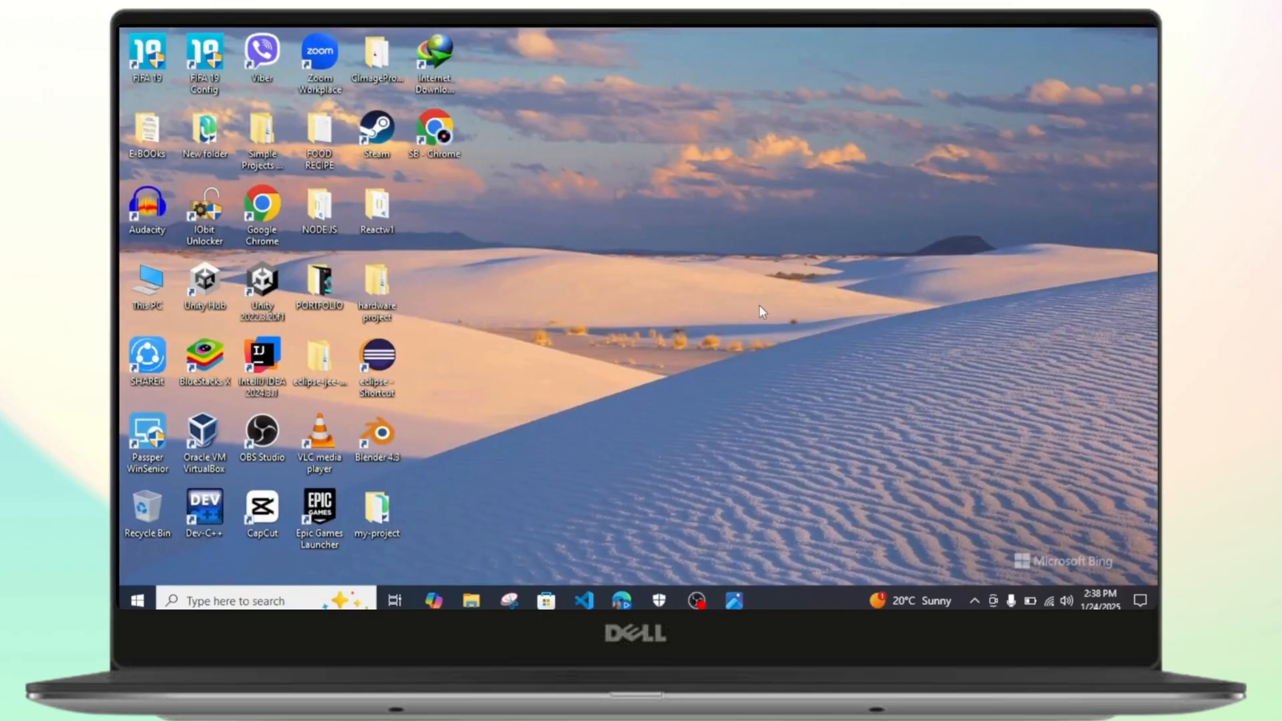
pyautogui.moveTo(530, 493)
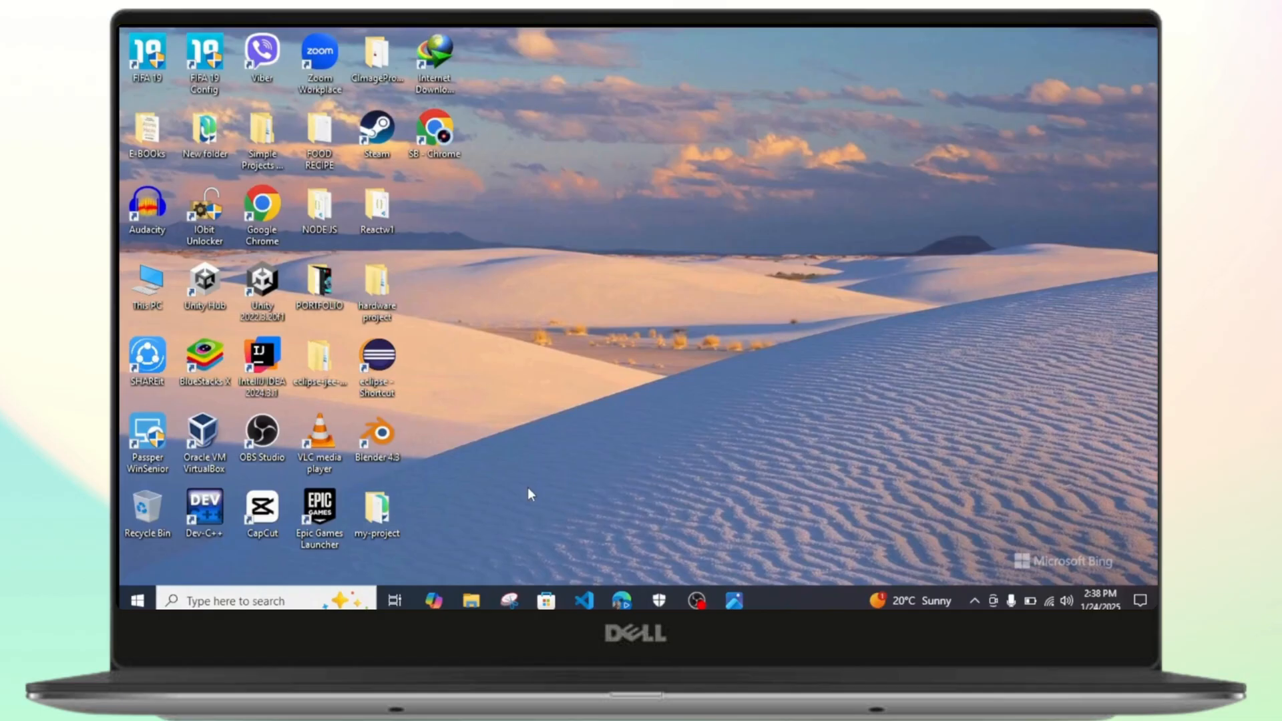
# Run msinfo32 and check Virtualization-based security (Not enabled) and Hyper-V (Yes) in System Summary
pyautogui.press('Win+r')
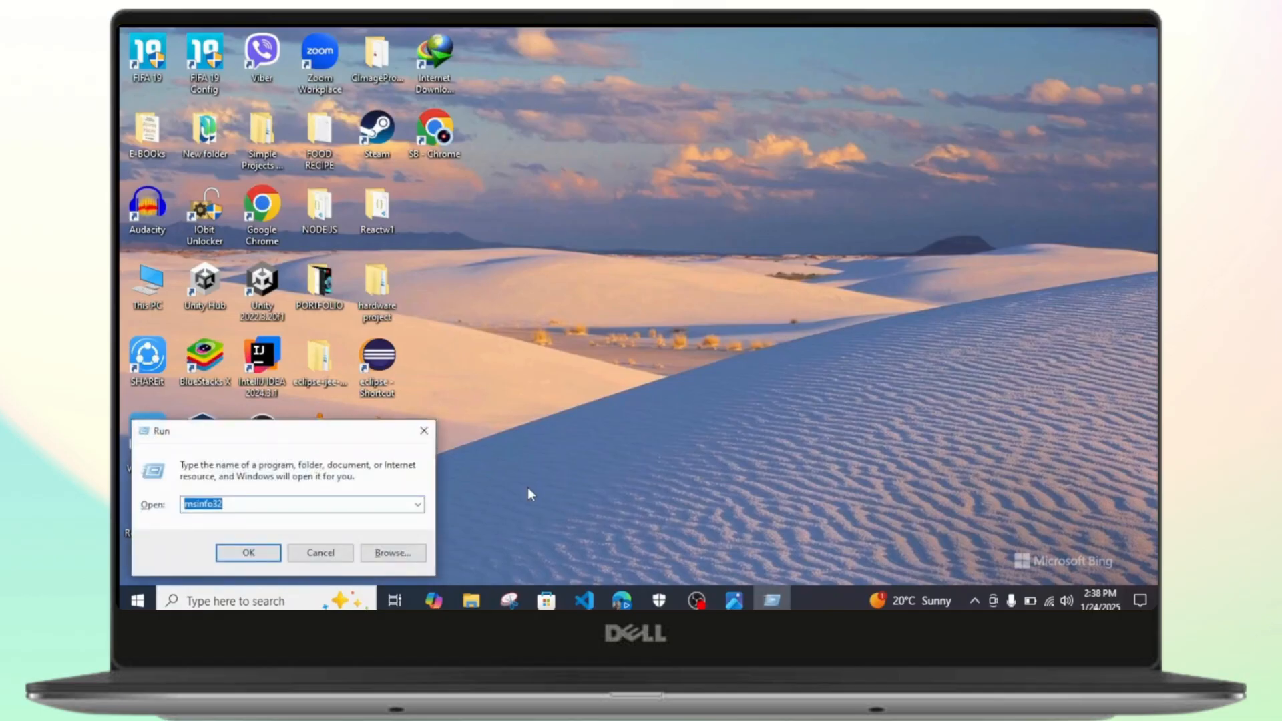
pyautogui.click(259, 505)
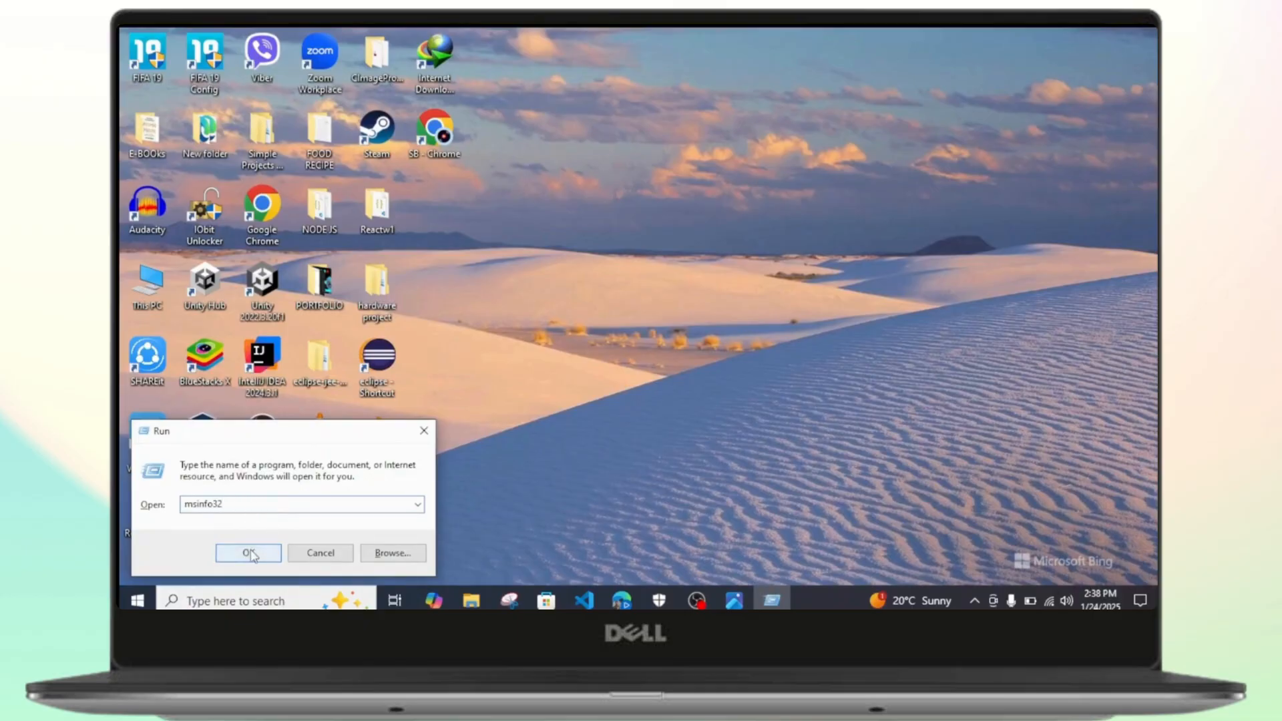
pyautogui.click(248, 553)
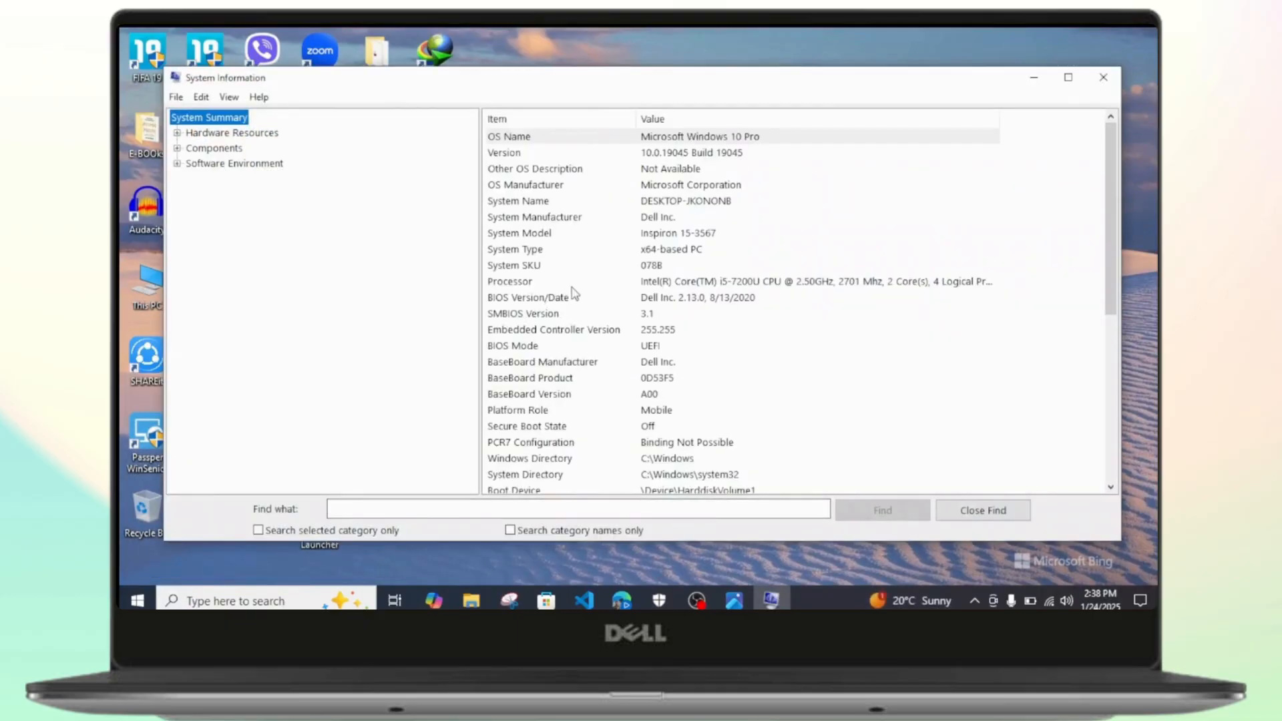
pyautogui.click(572, 393)
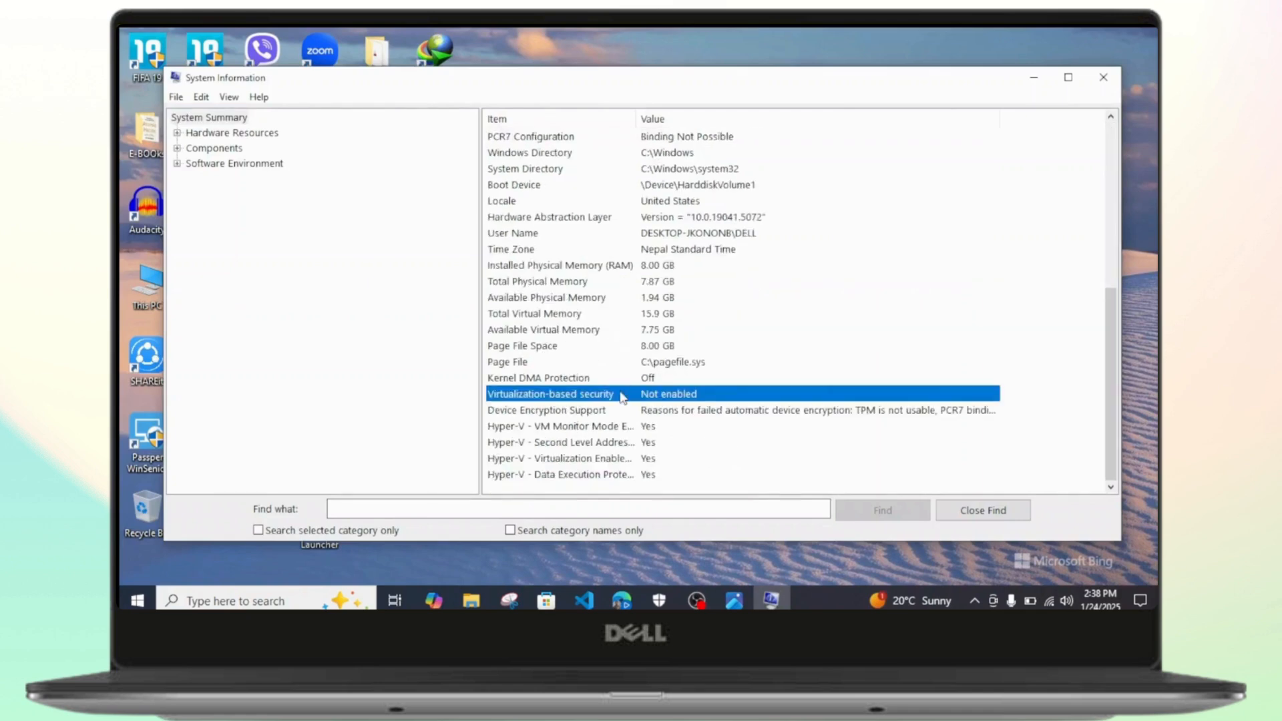
pyautogui.click(585, 458)
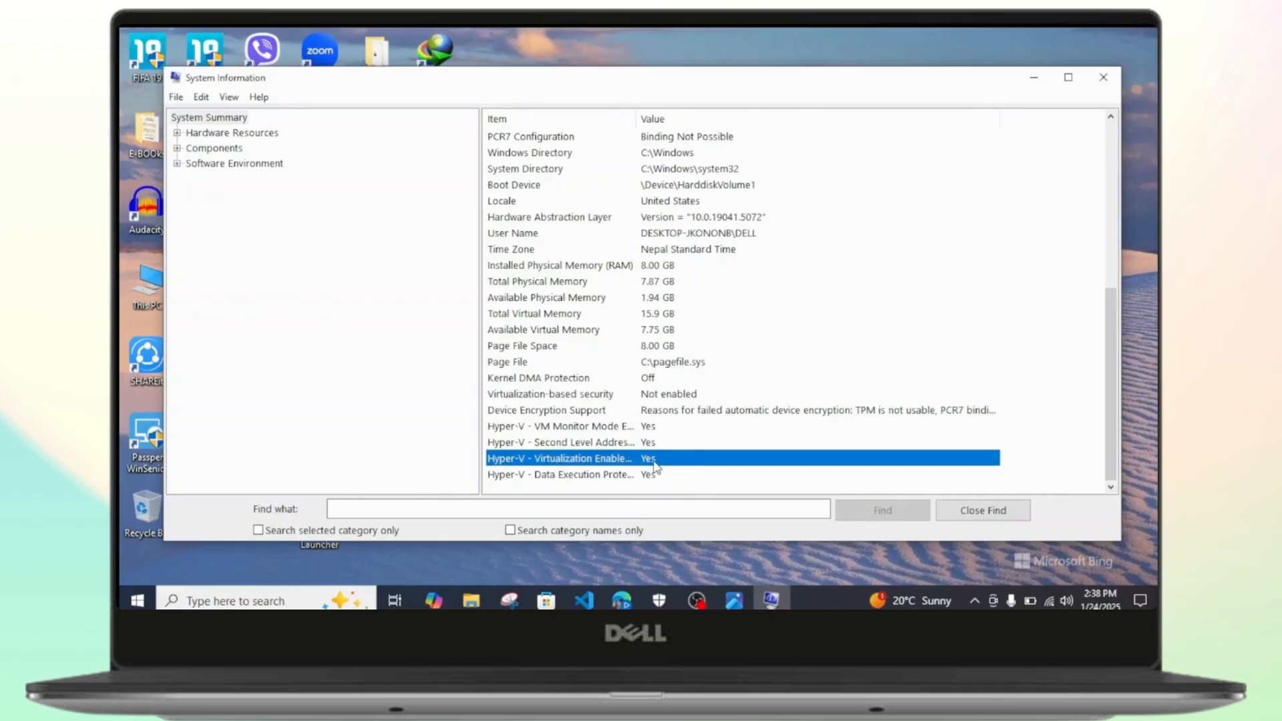
pyautogui.moveTo(664, 468)
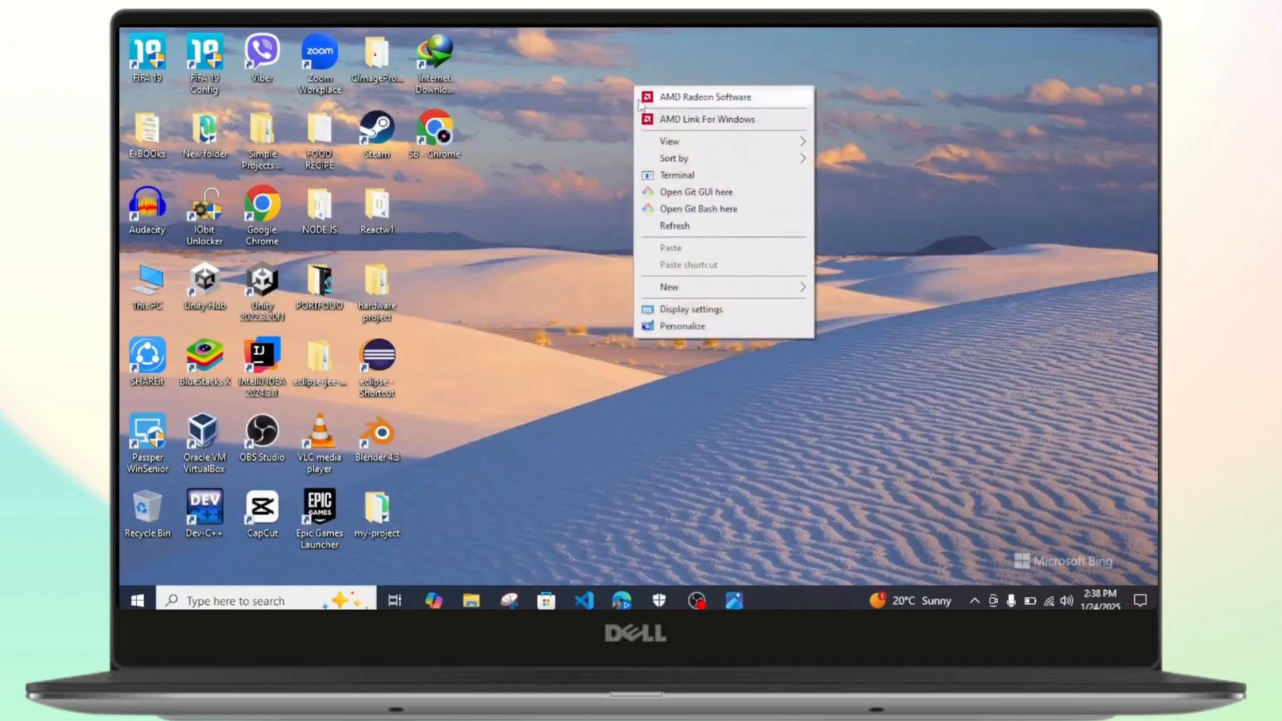
pyautogui.click(586, 96)
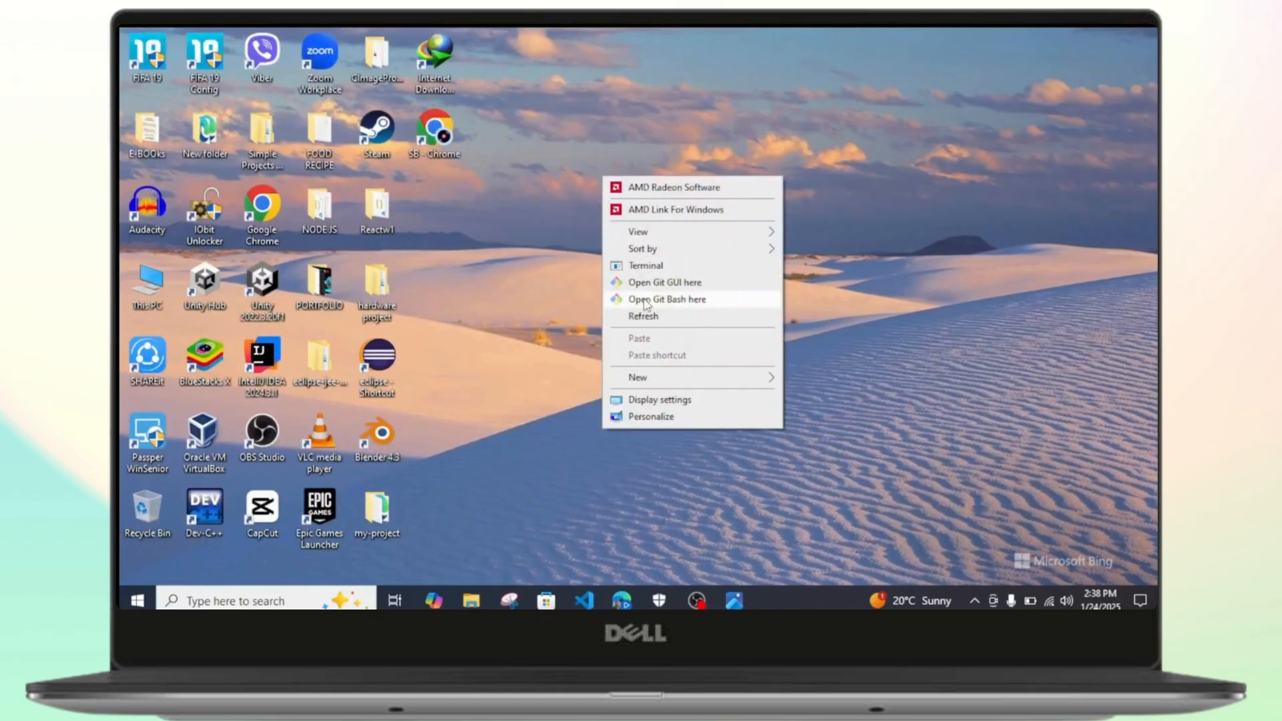
pyautogui.click(644, 316)
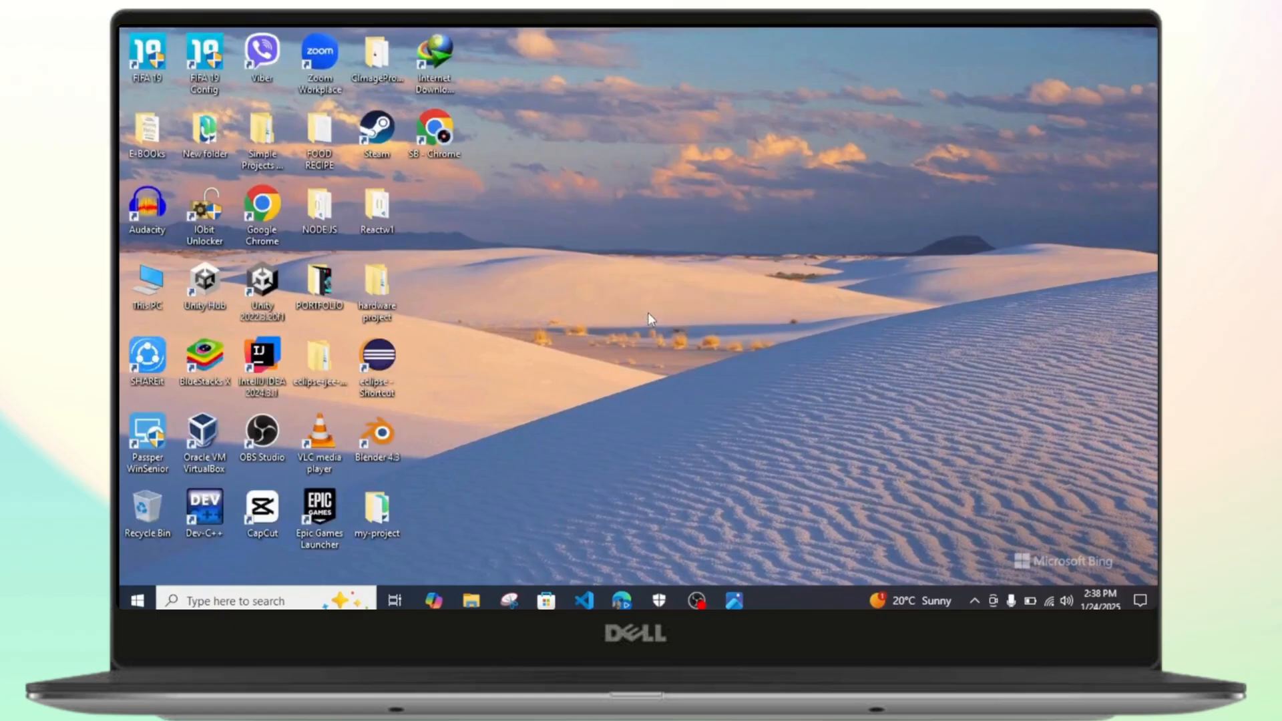
pyautogui.moveTo(781, 217)
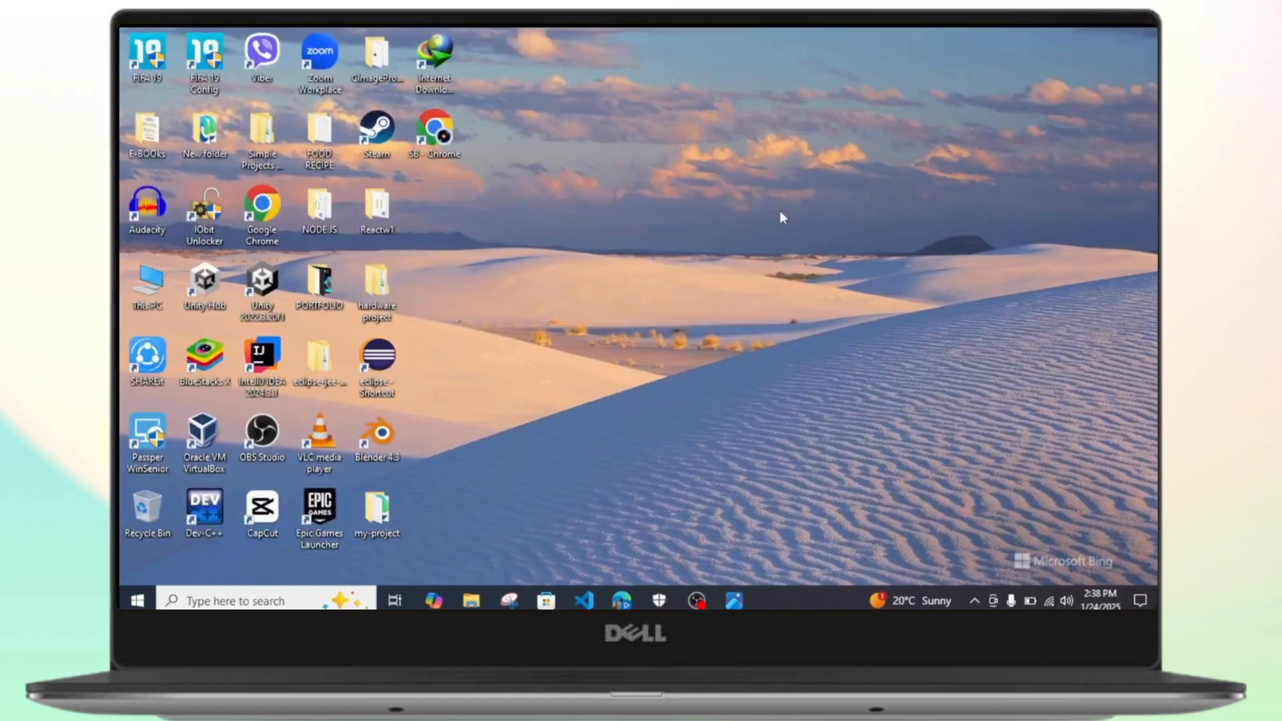
pyautogui.moveTo(313, 601)
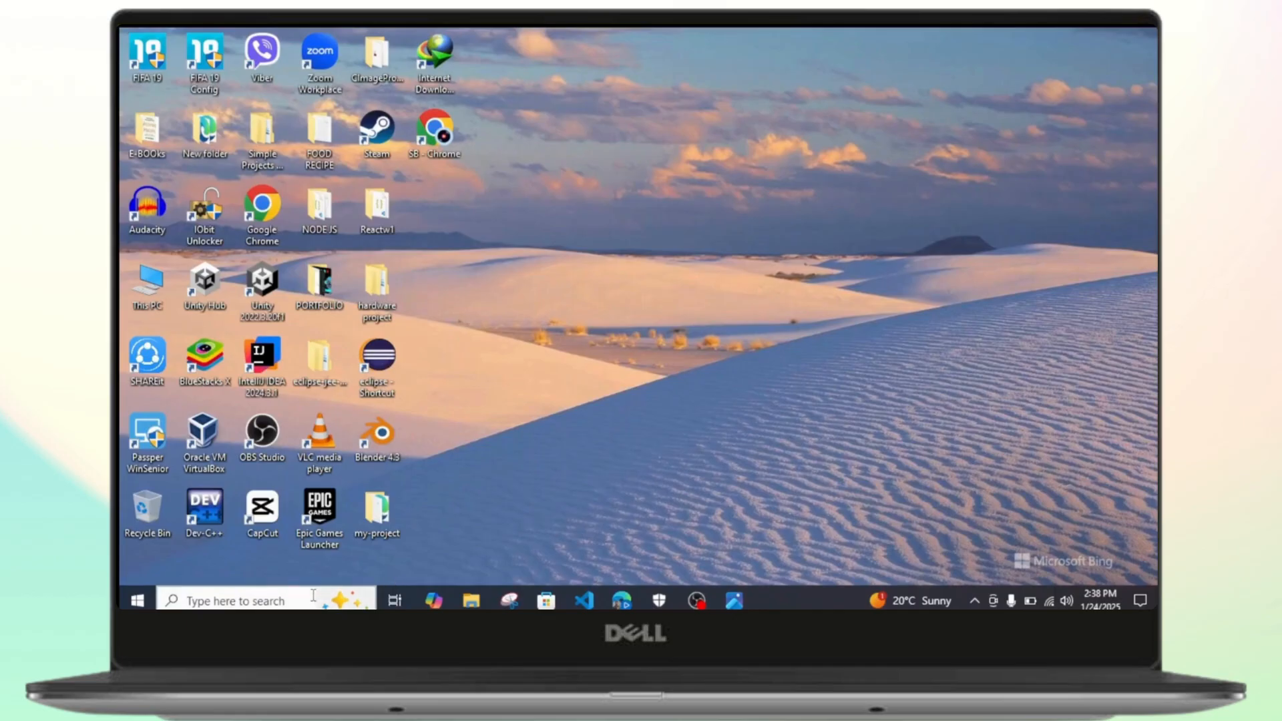
# Search Start for device security and open Windows Security
pyautogui.write('device')
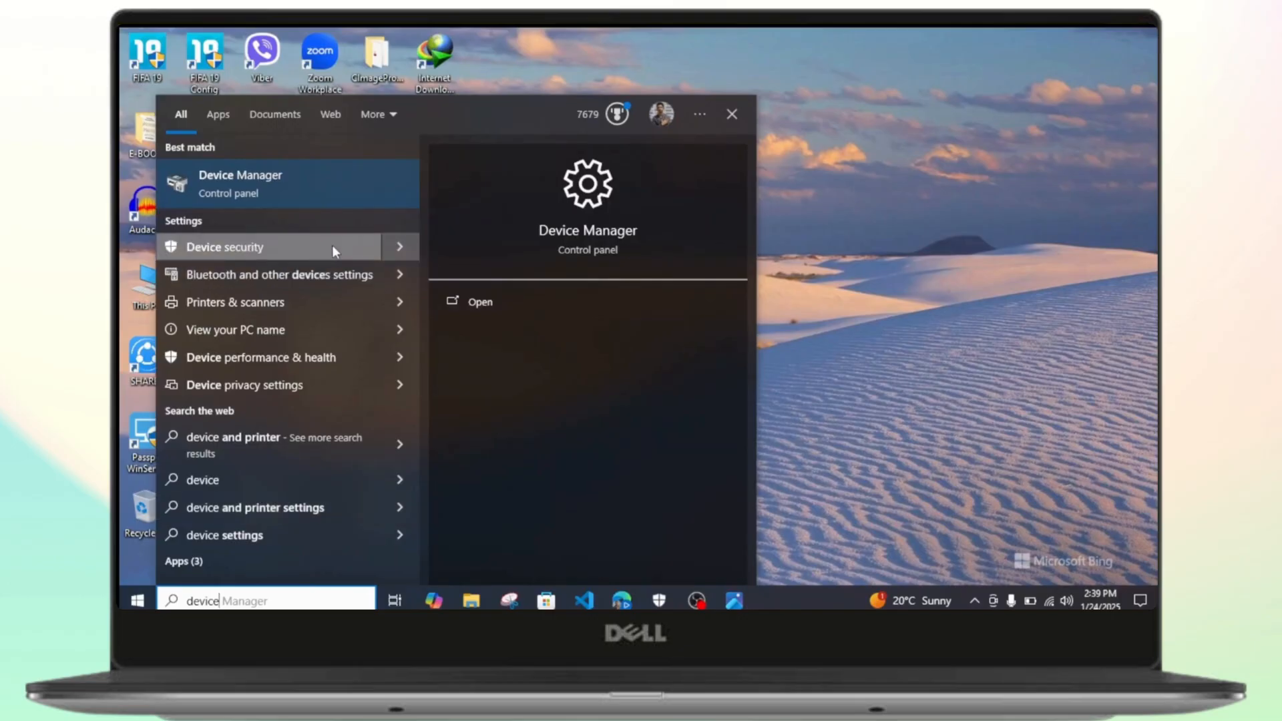
pyautogui.click(225, 247)
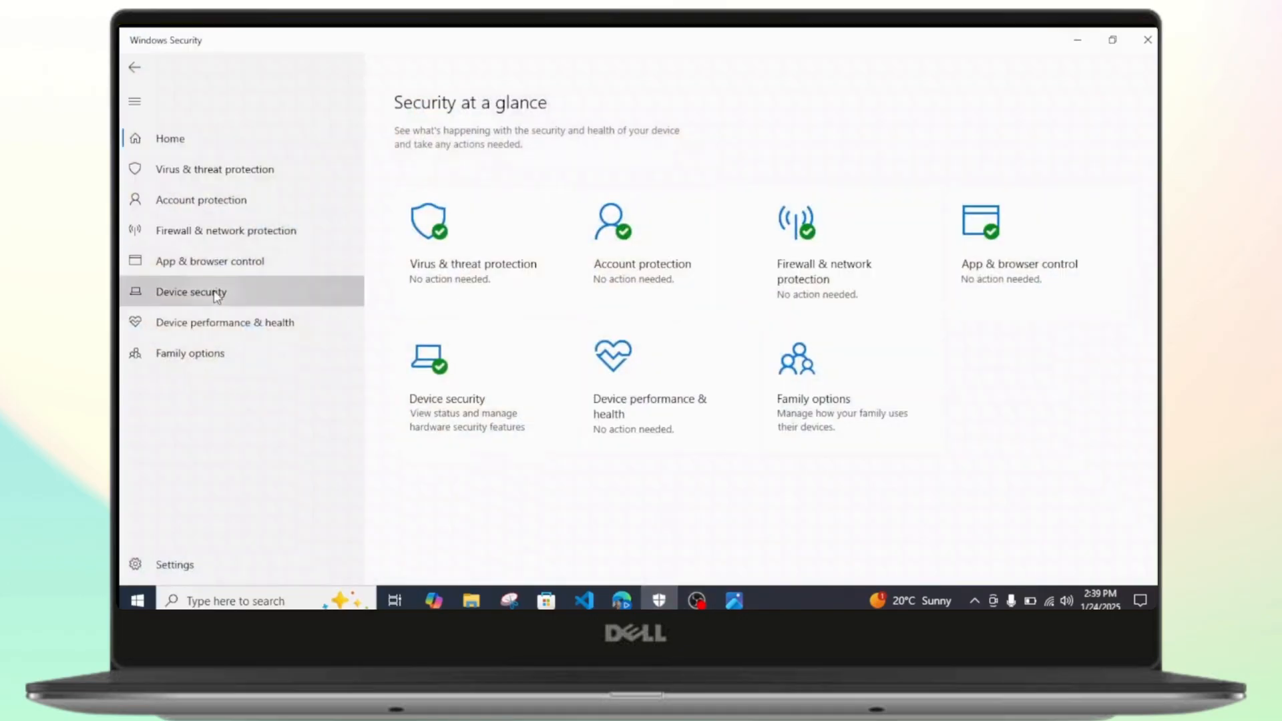
# Switch Memory integrity on under Device security > Core isolation, then close Windows Security
pyautogui.click(190, 292)
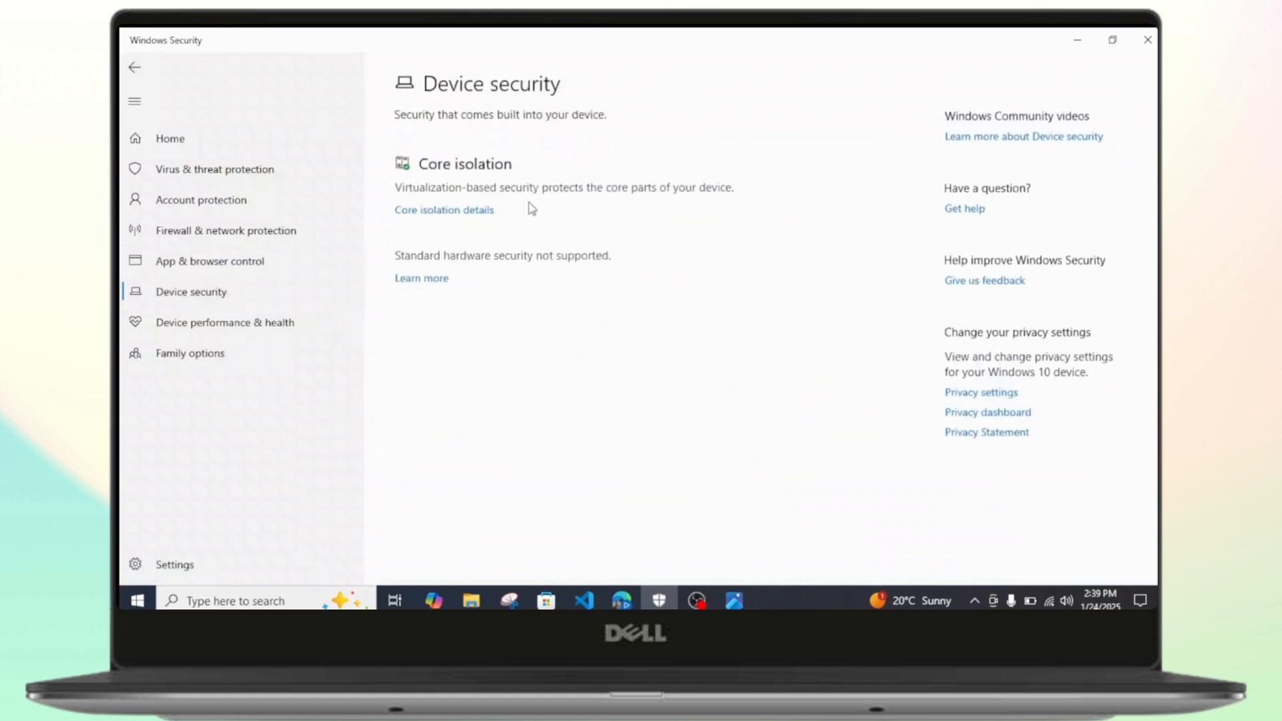
pyautogui.click(444, 210)
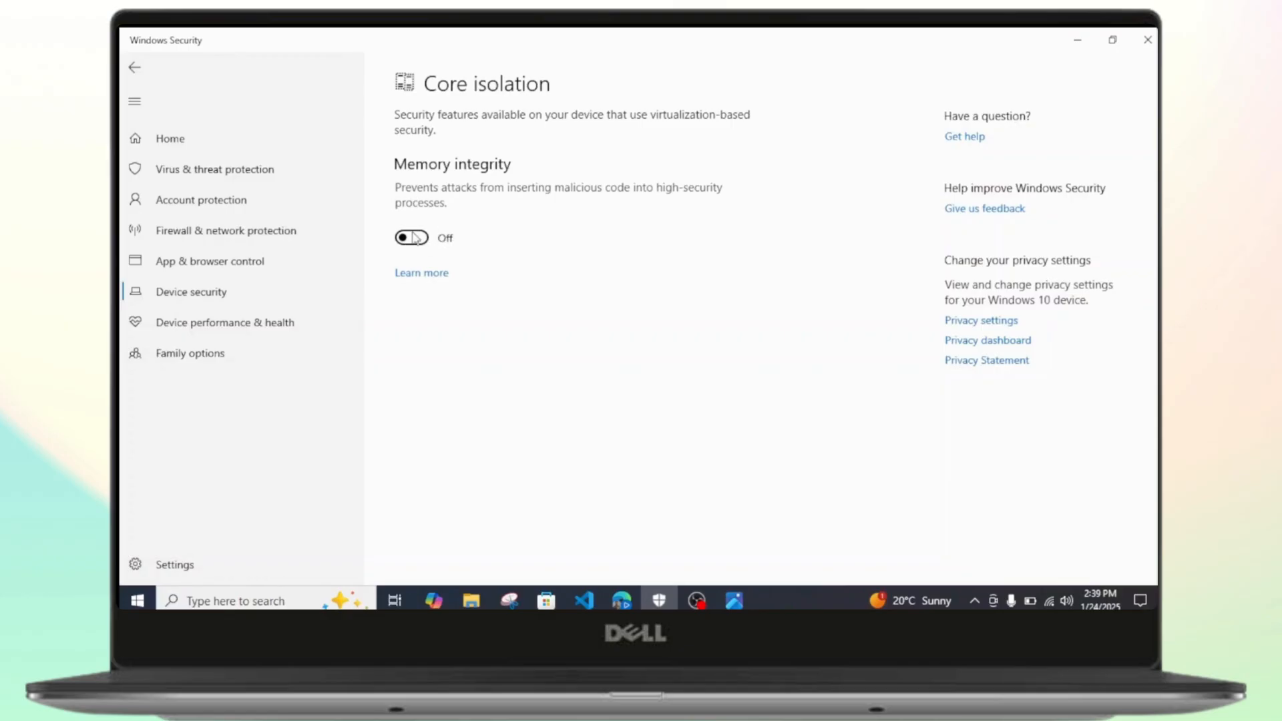
pyautogui.click(411, 237)
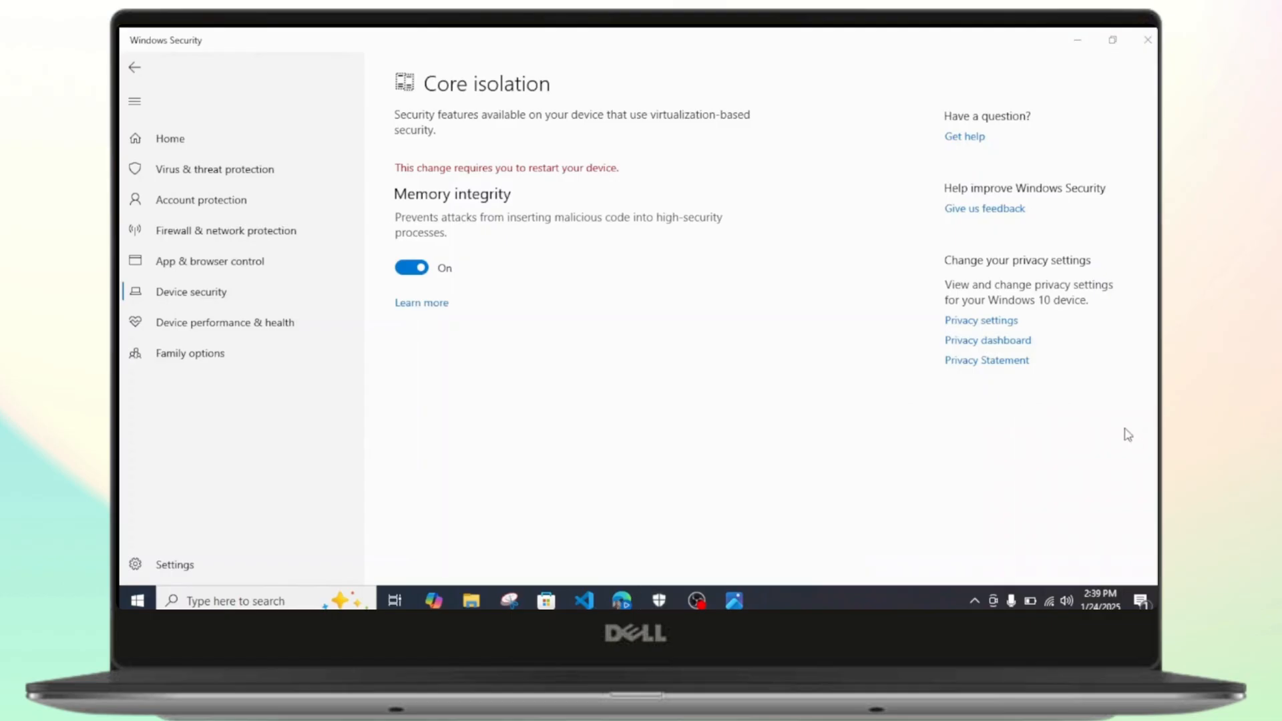
pyautogui.click(1148, 40)
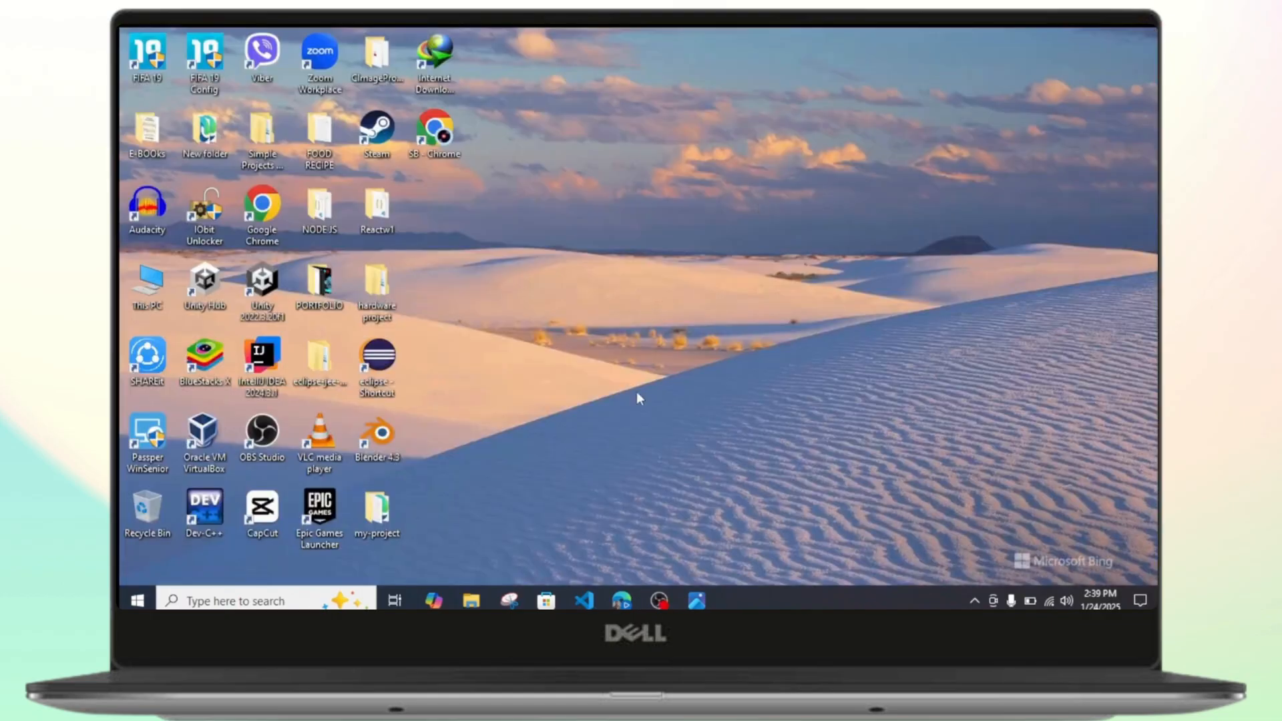
pyautogui.moveTo(626, 296)
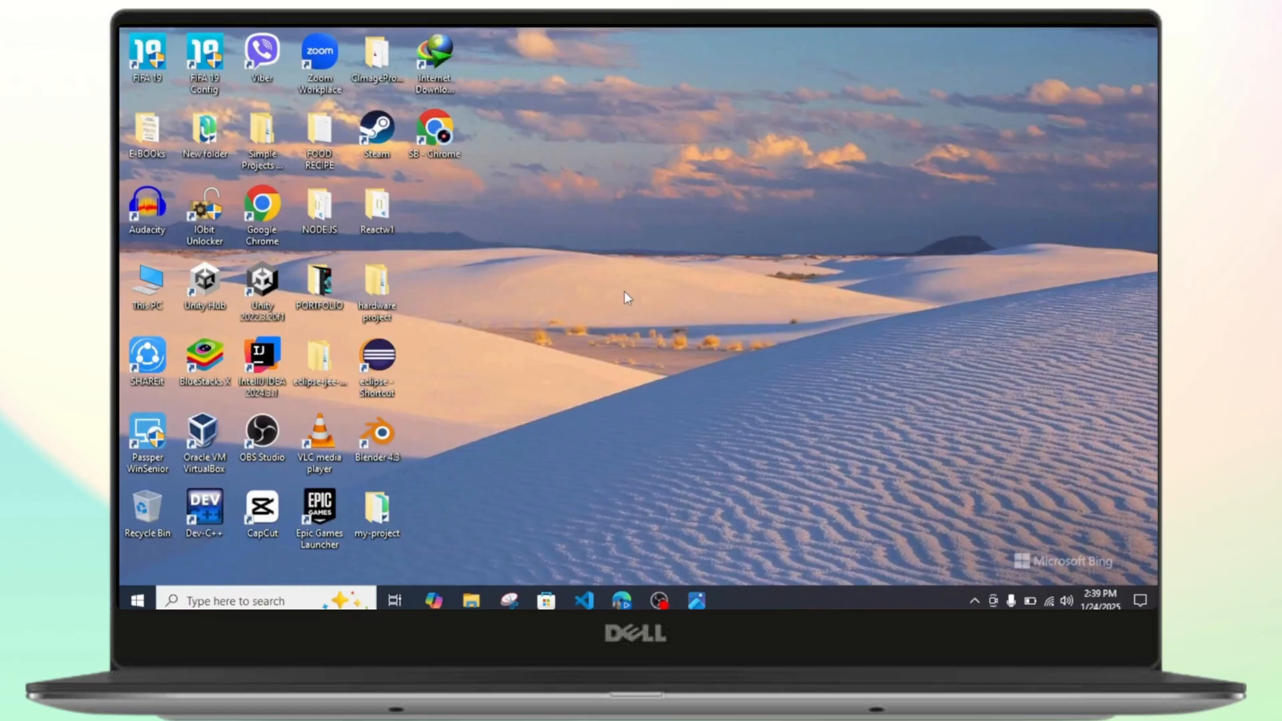
pyautogui.moveTo(735, 601)
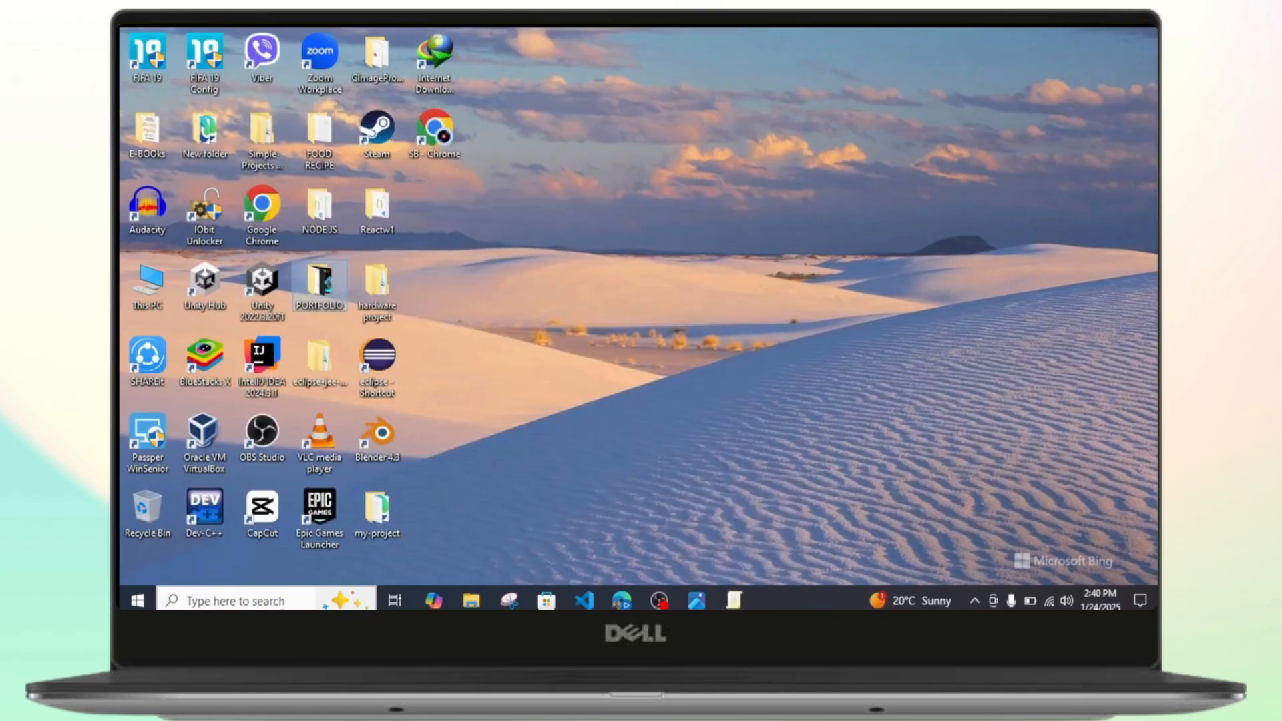
# Launch the Local Group Policy Editor from the desktop
pyautogui.click(731, 601)
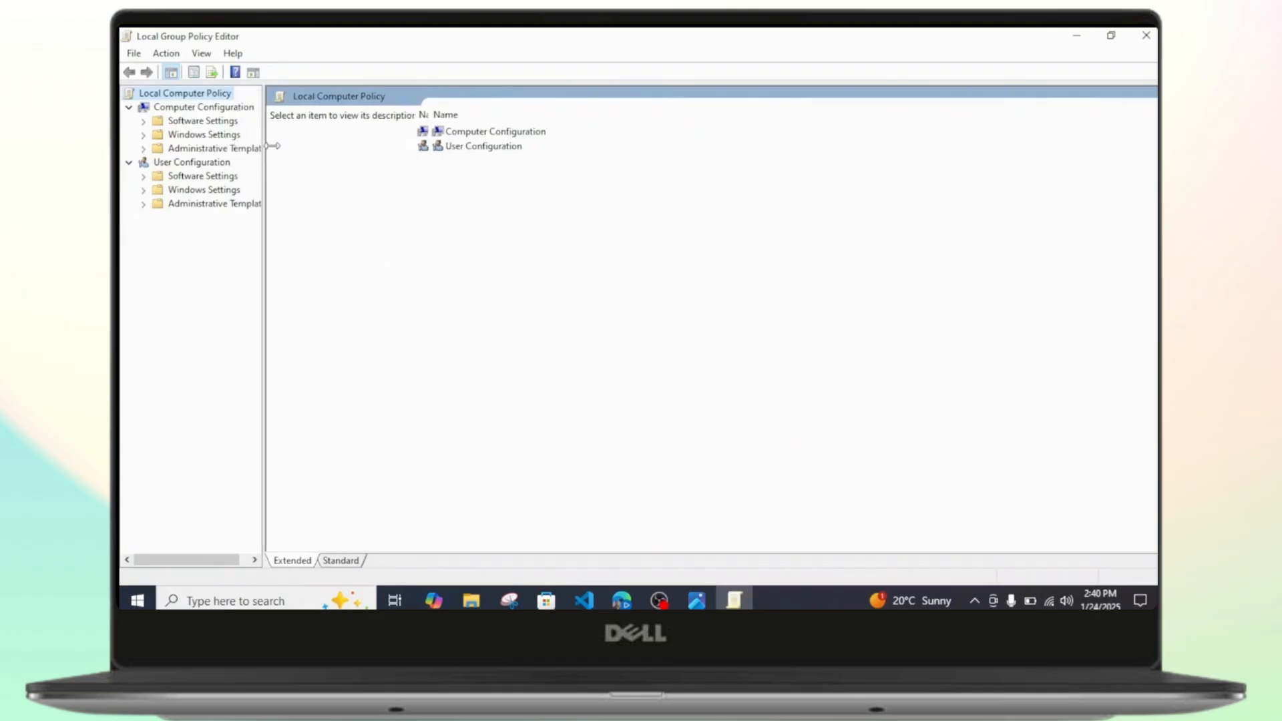
# Navigate to Administrative Templates > System > Device Guard
pyautogui.click(219, 149)
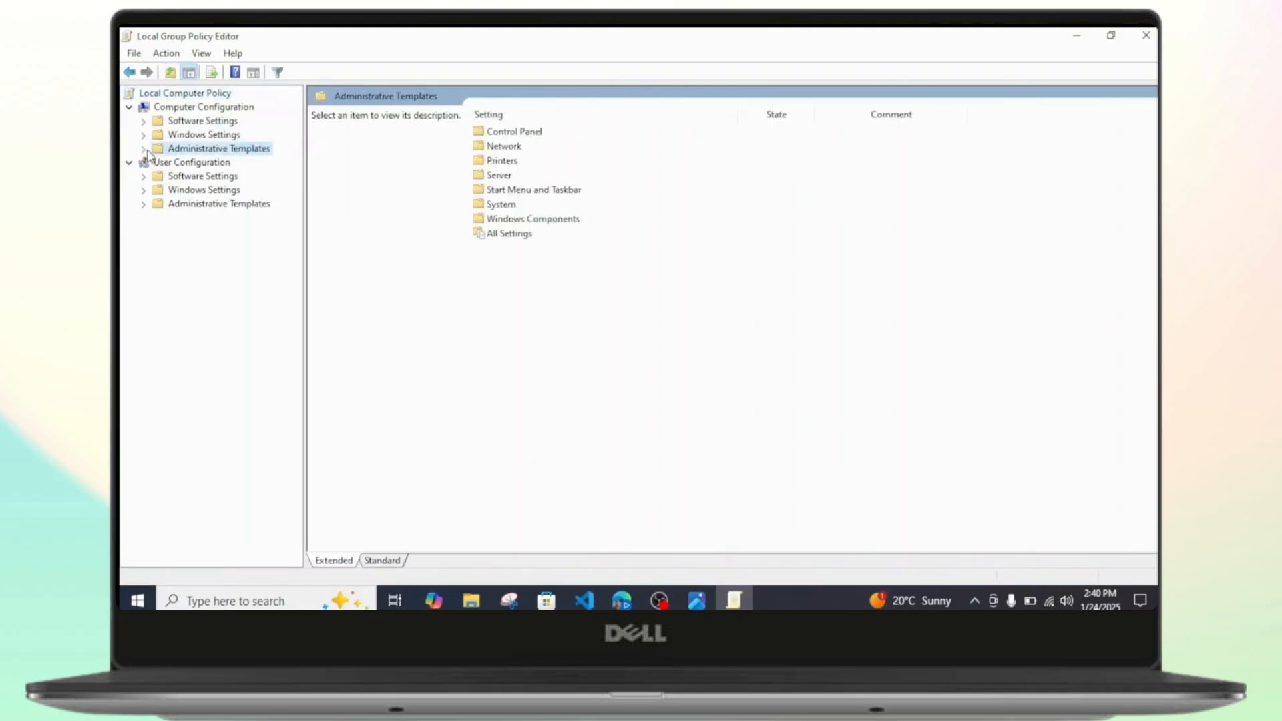
pyautogui.click(144, 148)
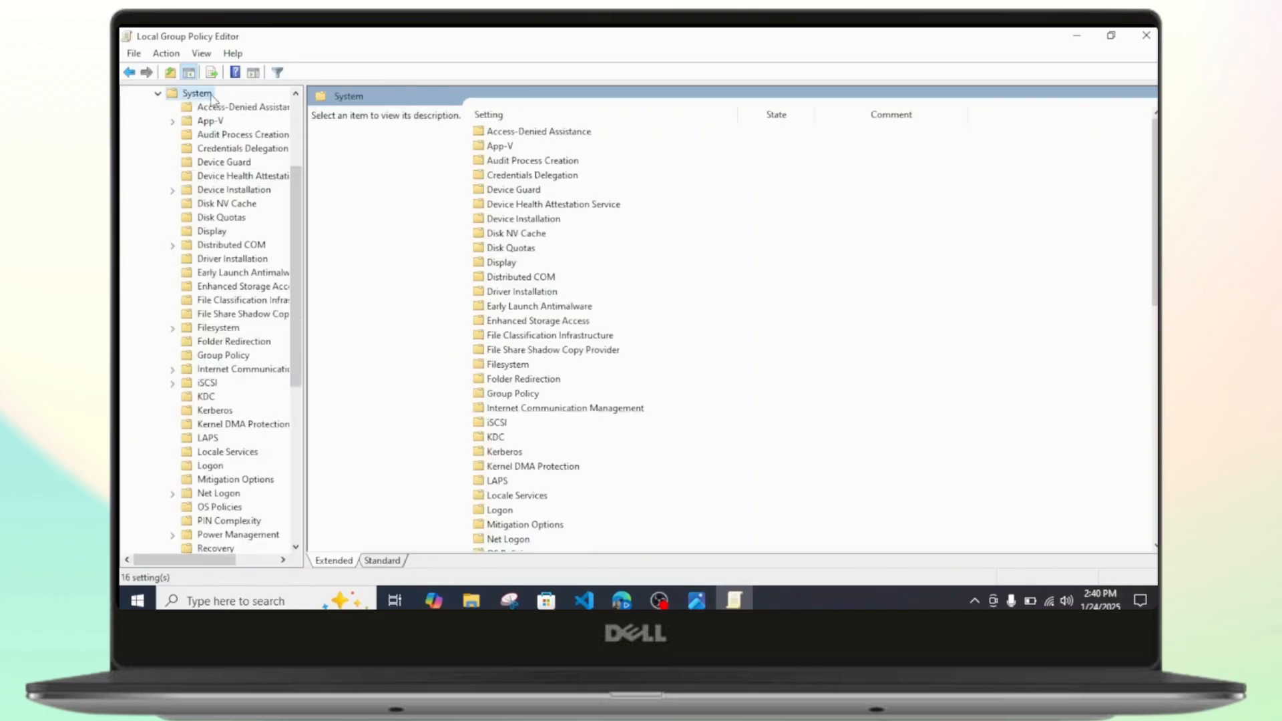
pyautogui.click(513, 189)
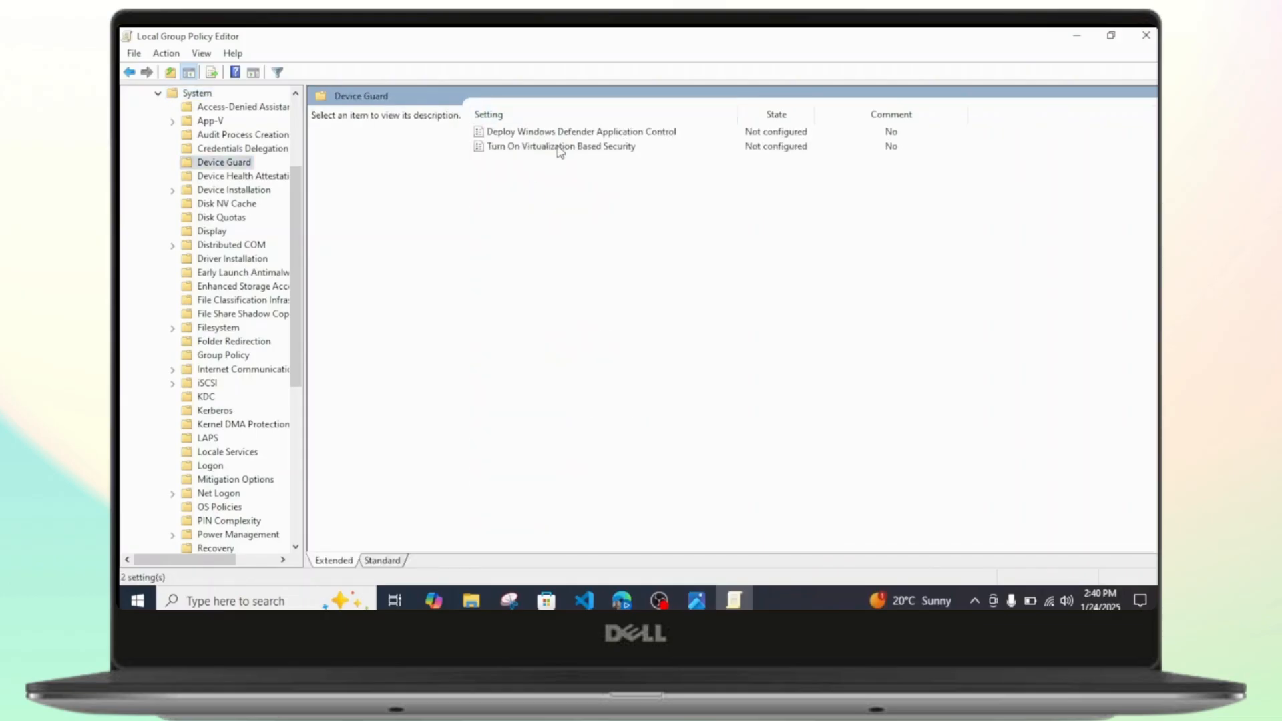
# Set Turn On Virtualization Based Security to Enabled and close its window
pyautogui.click(561, 146)
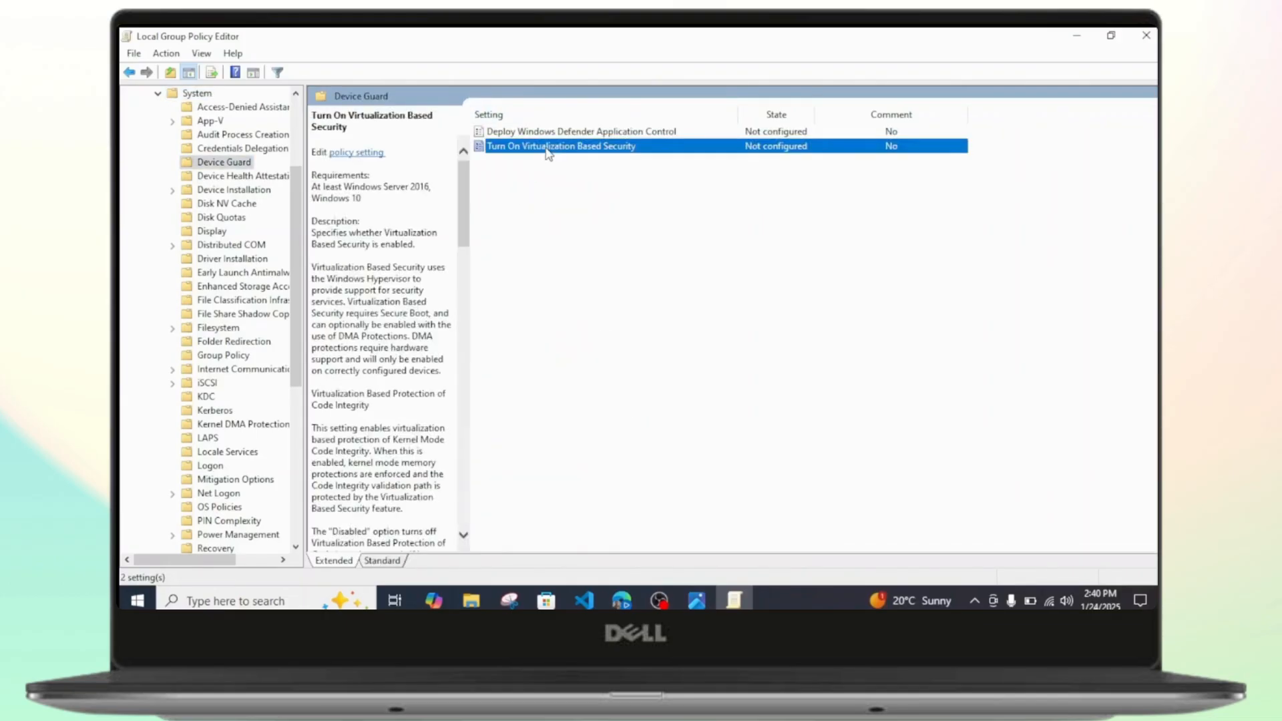
pyautogui.doubleClick(561, 146)
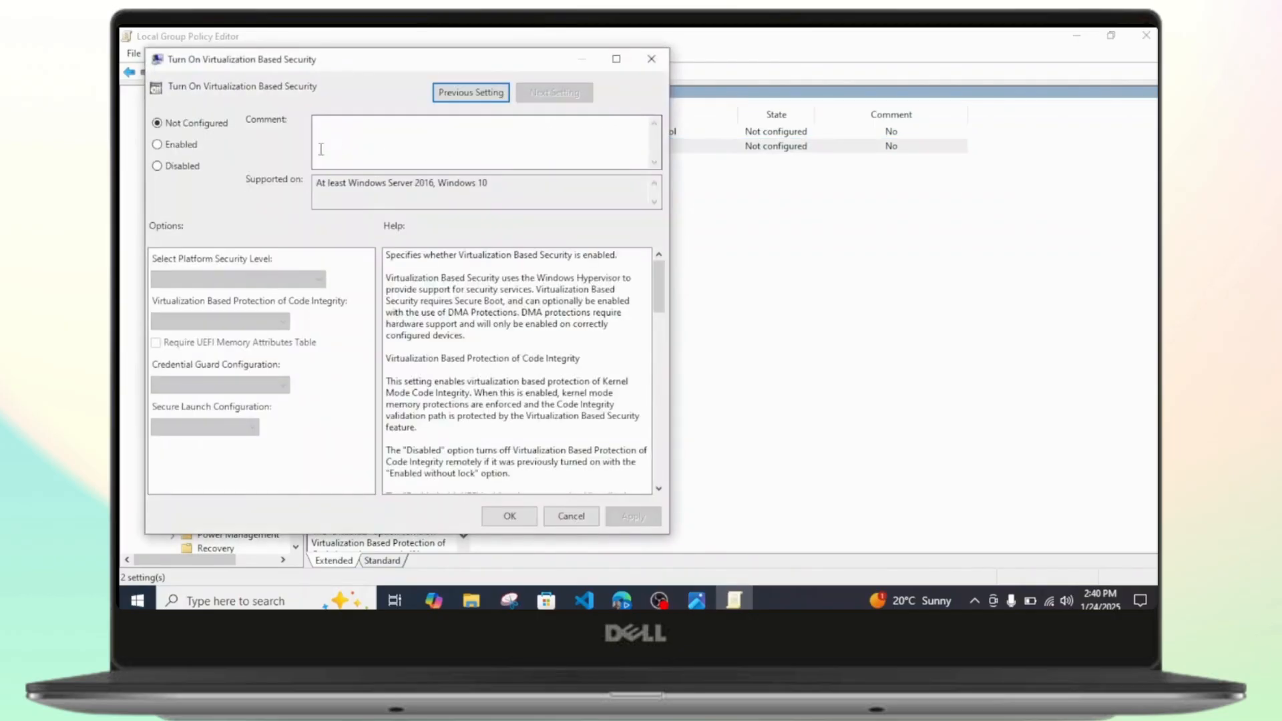
pyautogui.click(156, 144)
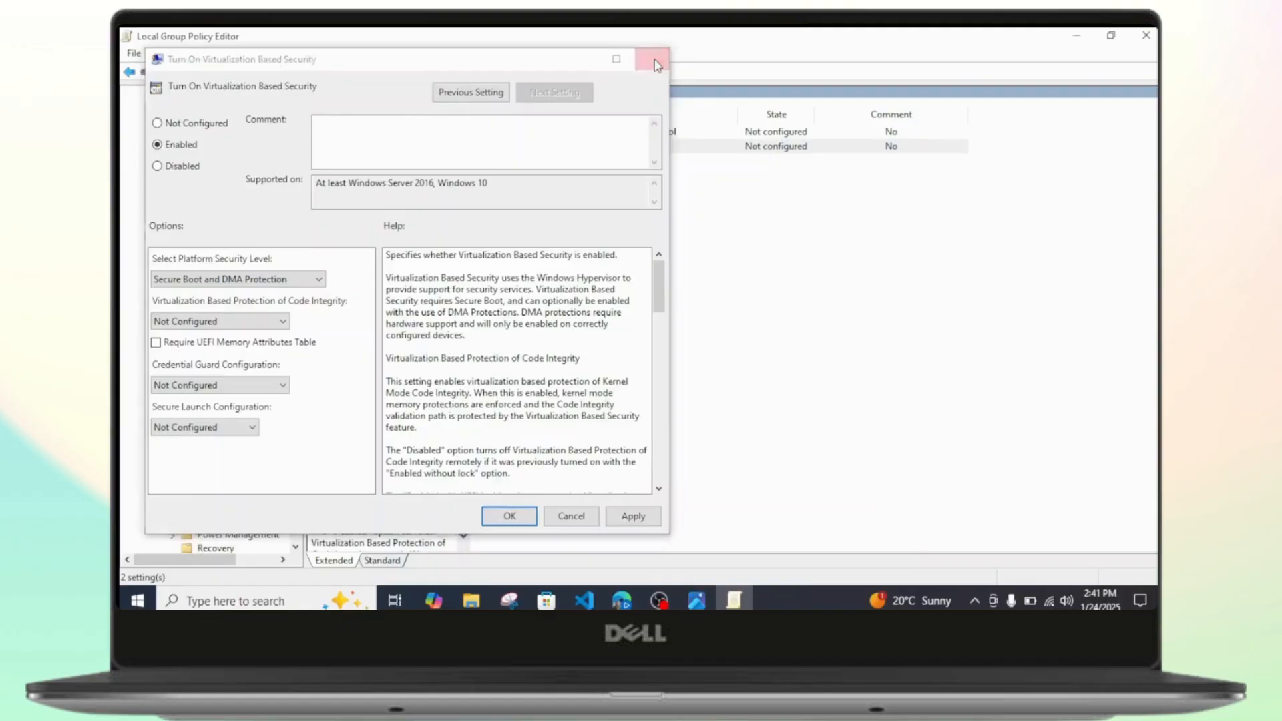
pyautogui.click(653, 61)
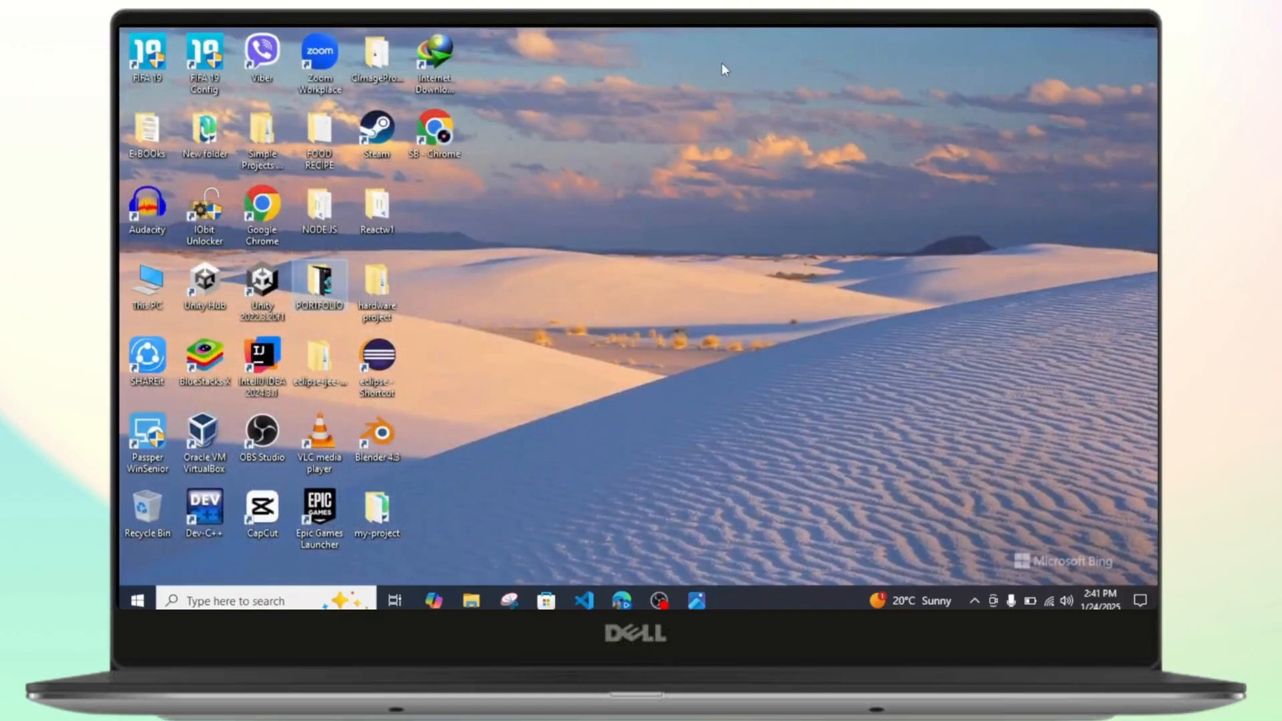
pyautogui.rightClick(722, 69)
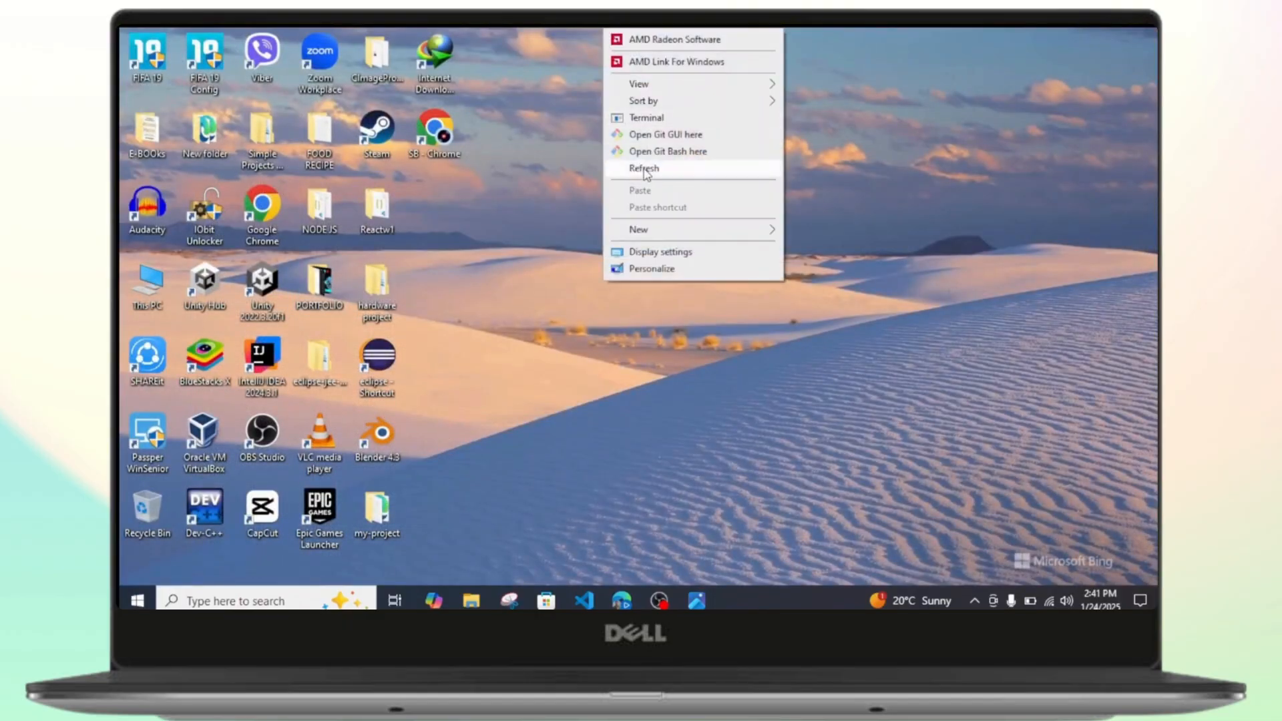
pyautogui.click(644, 169)
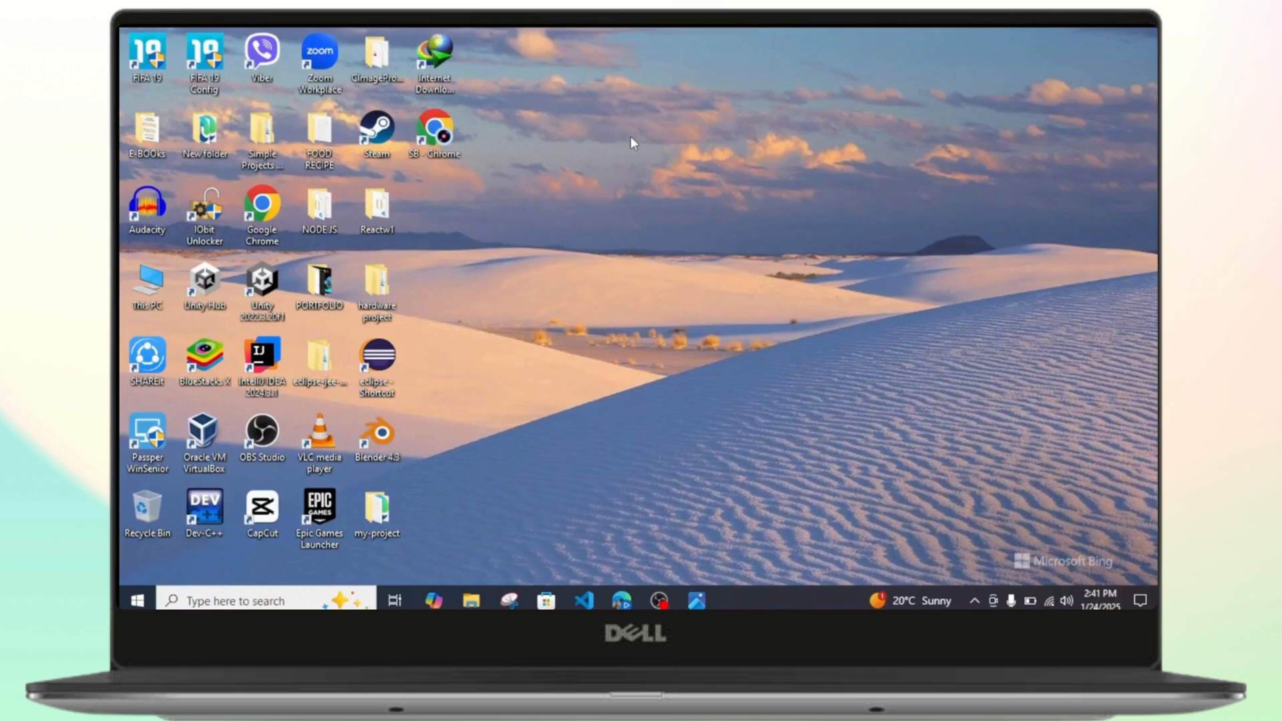